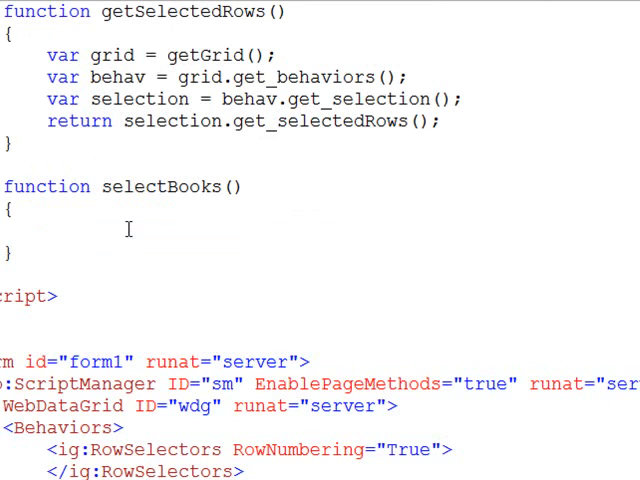
Step: Store the selected grid rows in a variable: var rows = getSelectedRows();
{"action": "type", "text": "var"}
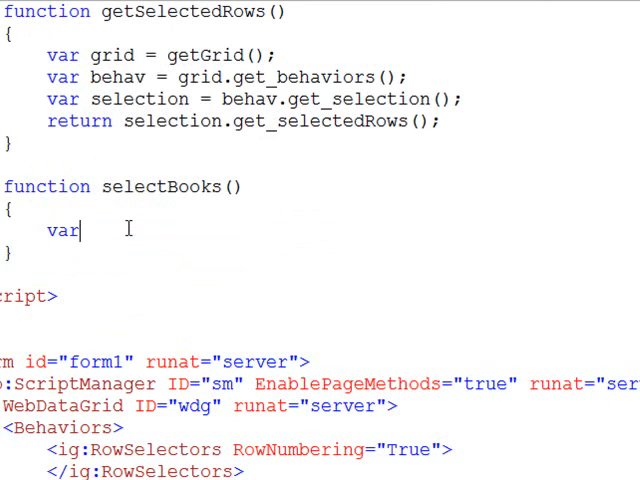
{"action": "type", "text": "r"}
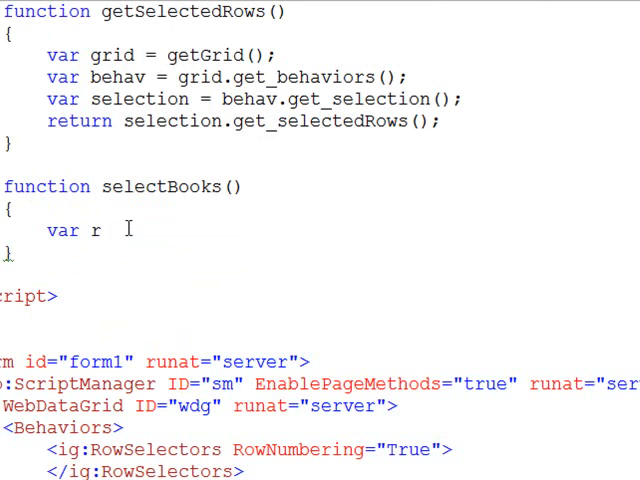
{"action": "type", "text": "ows ="}
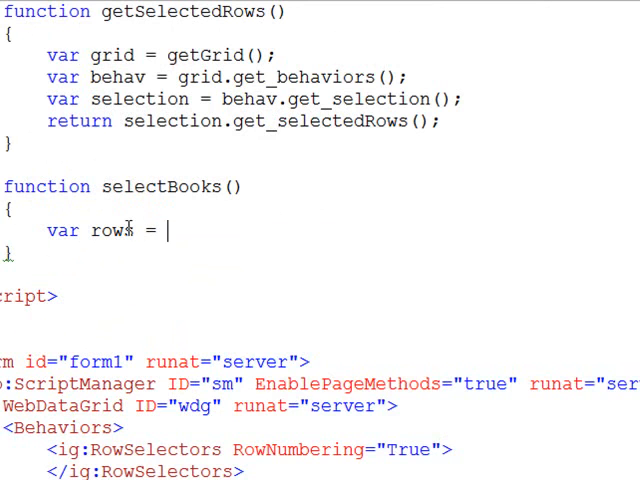
{"action": "type", "text": "getSelectedRows"}
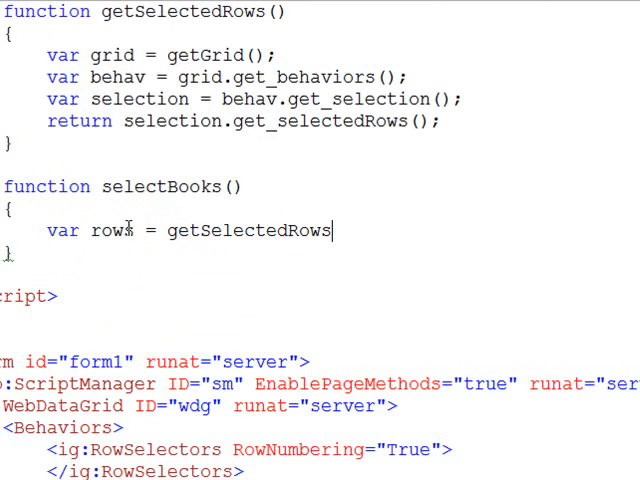
{"action": "type", "text": "();"}
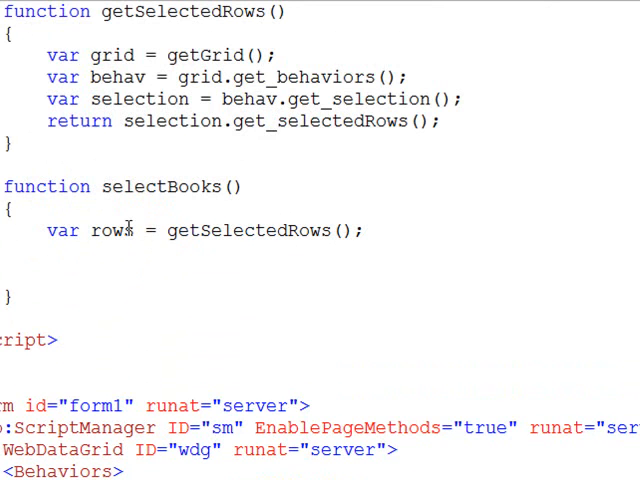
Step: Add an if block checking rows.get_length() > 0
{"action": "type", "text": "if("}
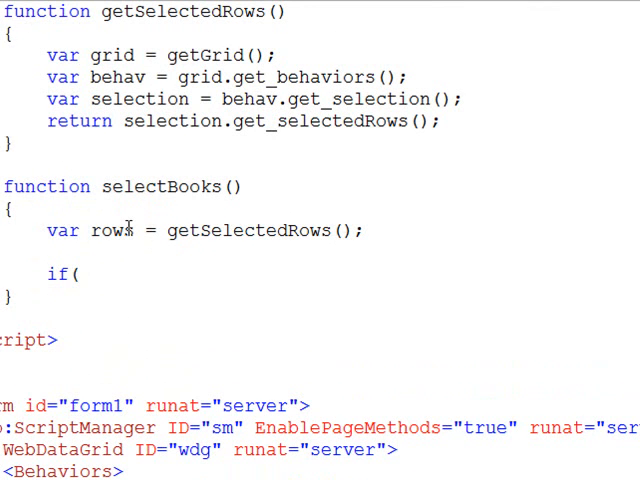
{"action": "type", "text": "rows.g"}
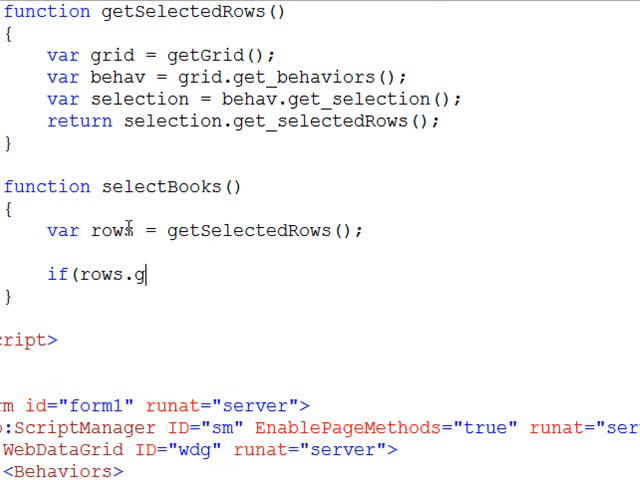
{"action": "type", "text": "et_"}
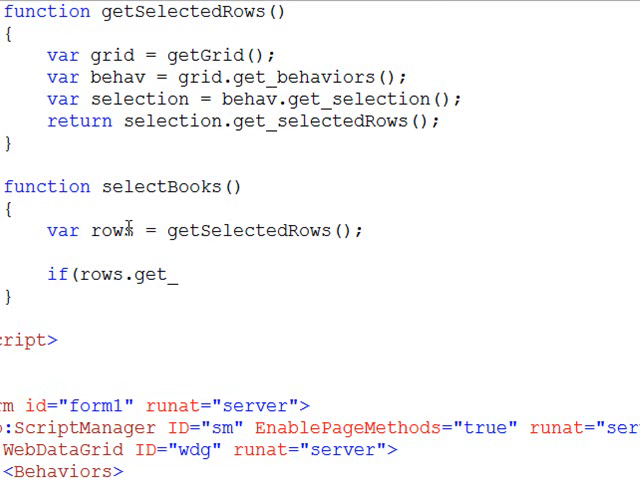
{"action": "type", "text": "length()"}
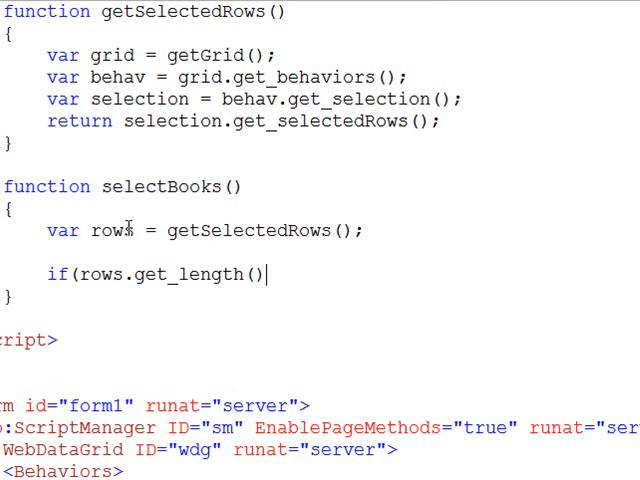
{"action": "type", "text": "<"}
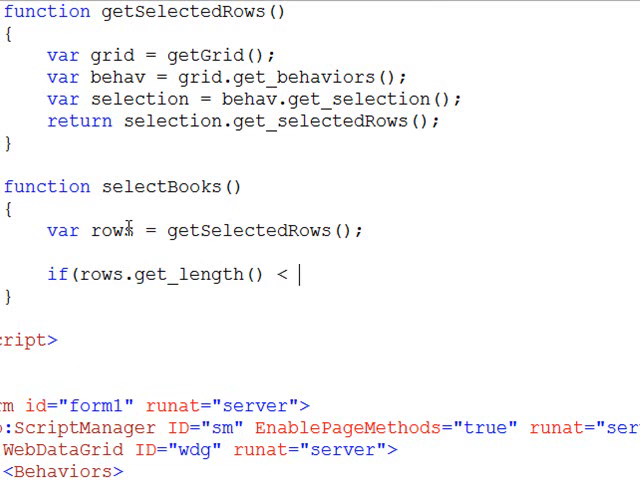
{"action": "type", "text": "> 0"}
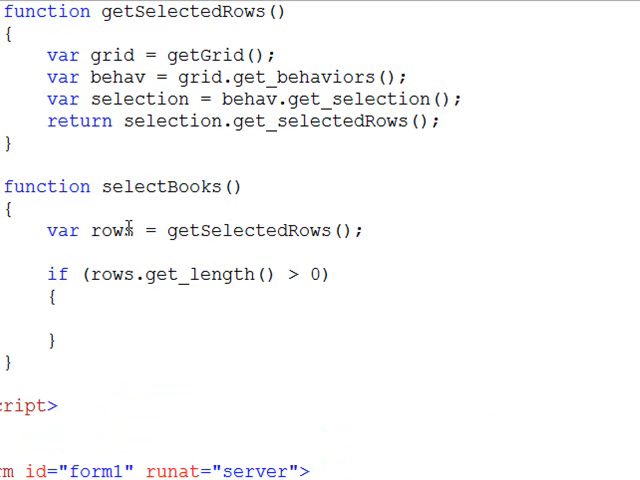
Step: Add an else branch that alerts "Please make a selection"
{"action": "type", "text": "else"}
{"action": "type", "text": "alert(\"Please make a selection\");"}
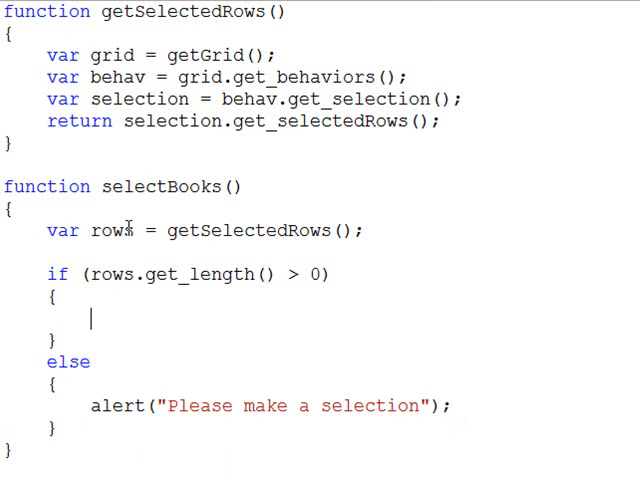
Step: Write for (var i = 0; i < rows.get_length(); i++) inside the if block and open its body
{"action": "type", "text": "f"}
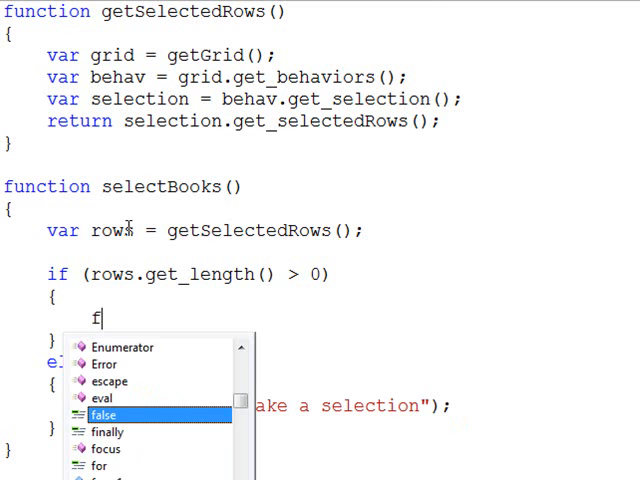
{"action": "type", "text": "or(var i=0;"}
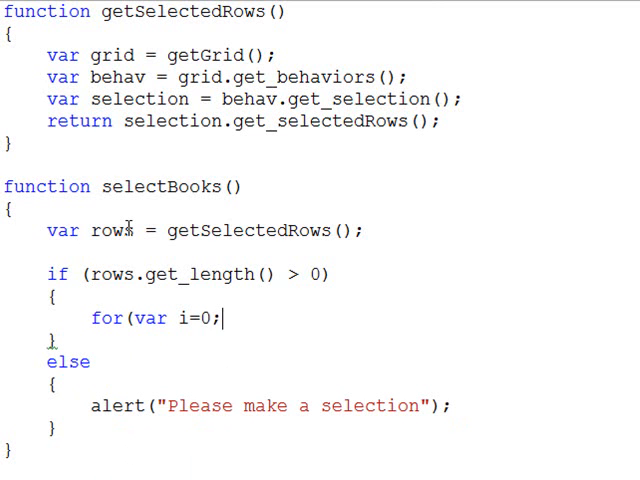
{"action": "type", "text": "i<"}
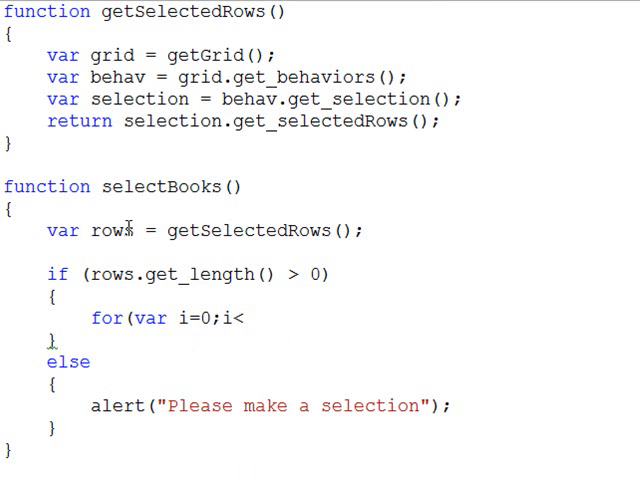
{"action": "type", "text": "rows."}
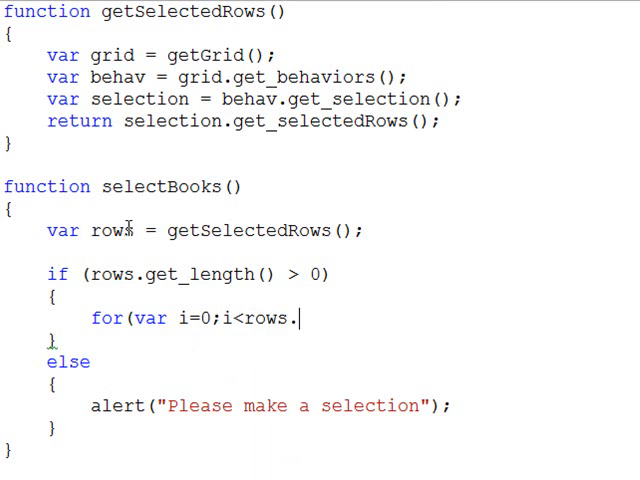
{"action": "type", "text": "get_le"}
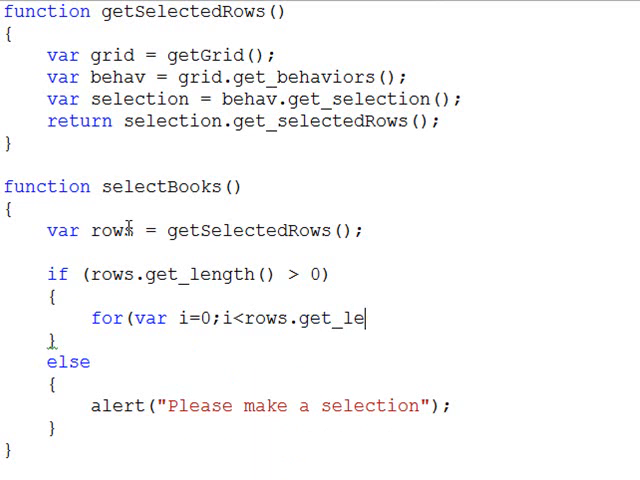
{"action": "type", "text": "ngth()"}
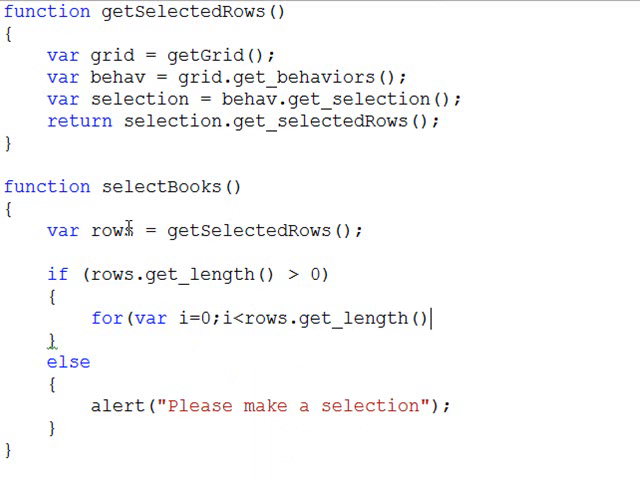
{"action": "type", "text": ";i++_"}
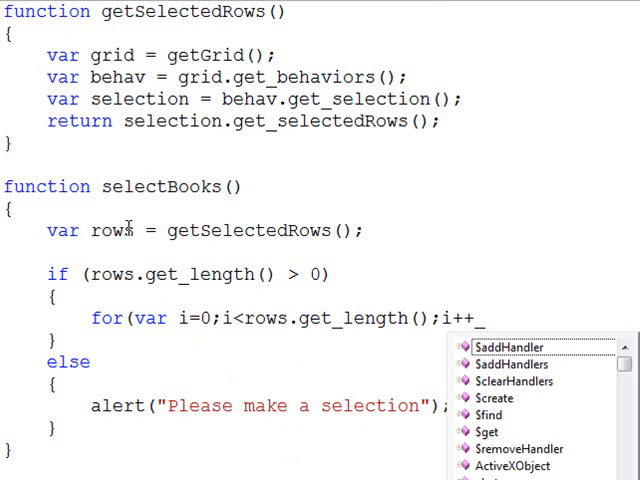
{"action": "key", "text": "Escape"}
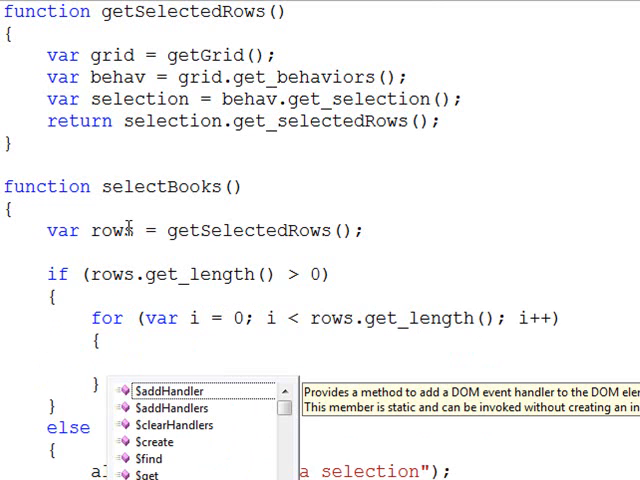
Step: In the loop body, assign selecteIDs[i] = rows.getItem(i).get_cell(ID_INDEX). to read each row's ID cell
{"action": "type", "text": "selecteIDs[i] = rows."}
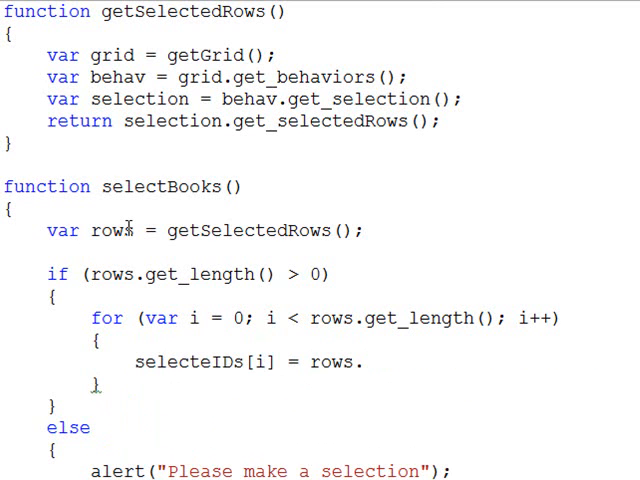
{"action": "type", "text": "getItem"}
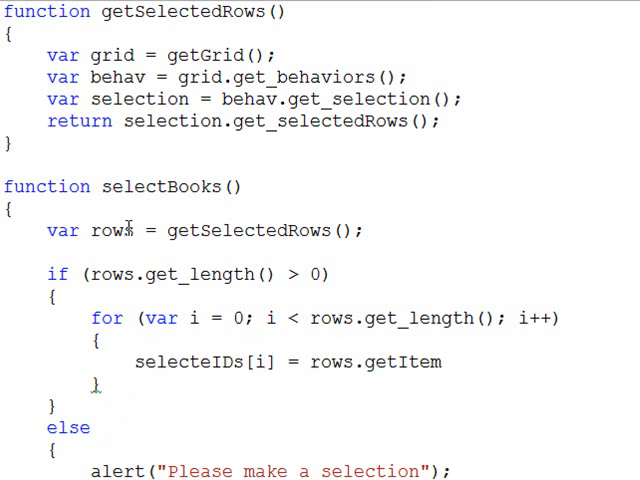
{"action": "type", "text": "i)"}
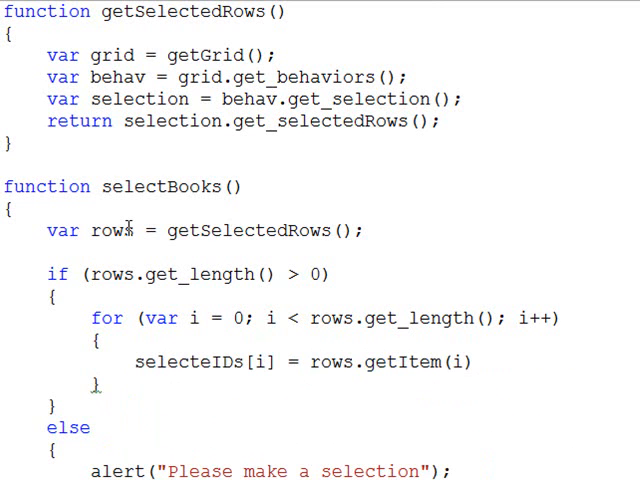
{"action": "type", "text": ".get_"}
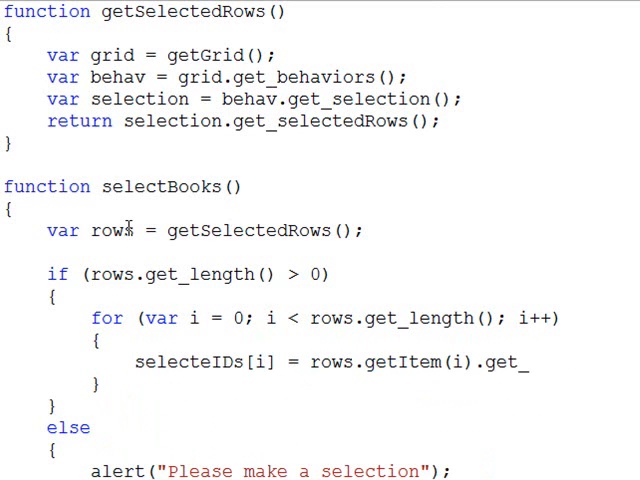
{"action": "type", "text": "cell"}
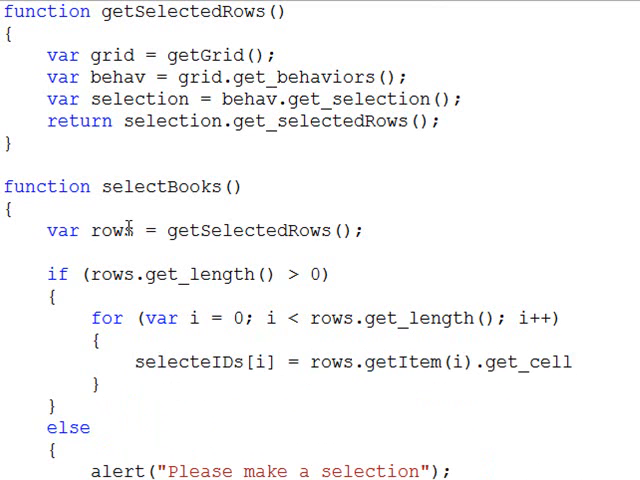
{"action": "scroll", "scroll_direction": "right", "scroll_amount": 3}
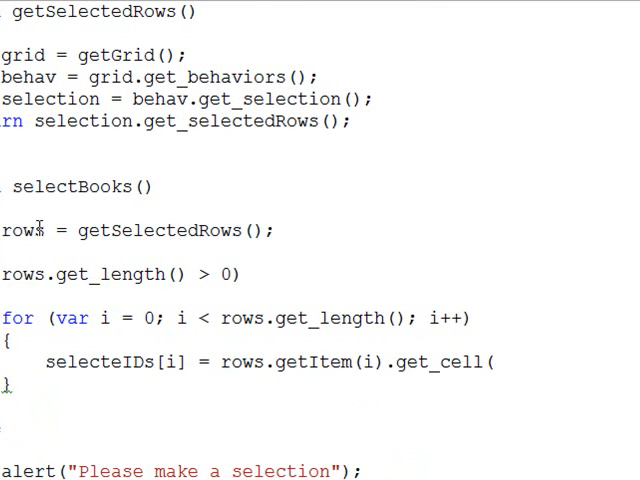
{"action": "type", "text": "in"}
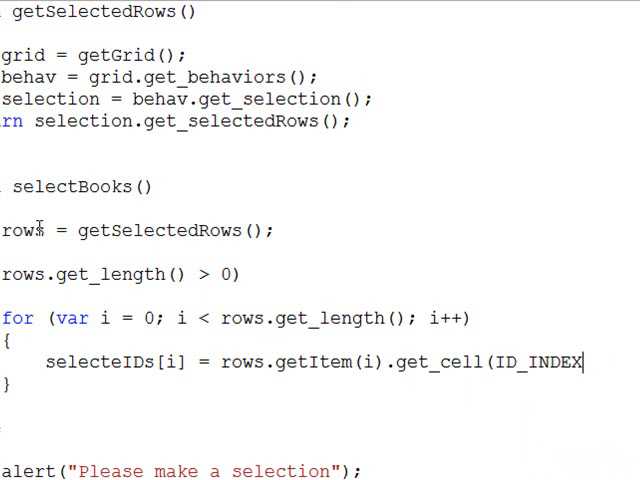
{"action": "type", "text": "."}
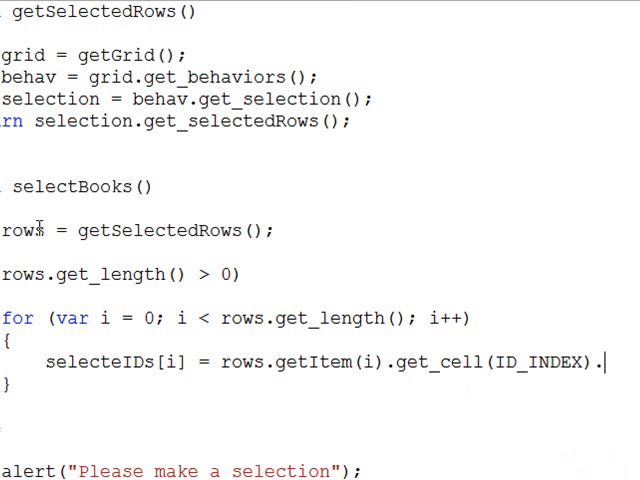
Step: Finish the cell value call, then call PageMethods.SelectBook(selecteIDs, onSuccess, onFail) after the loop
{"action": "type", "text": "get_"}
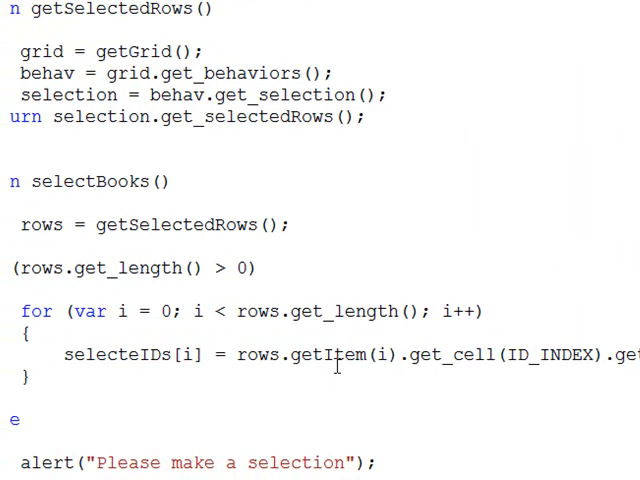
{"action": "mouse_move", "coordinate": [472, 356]}
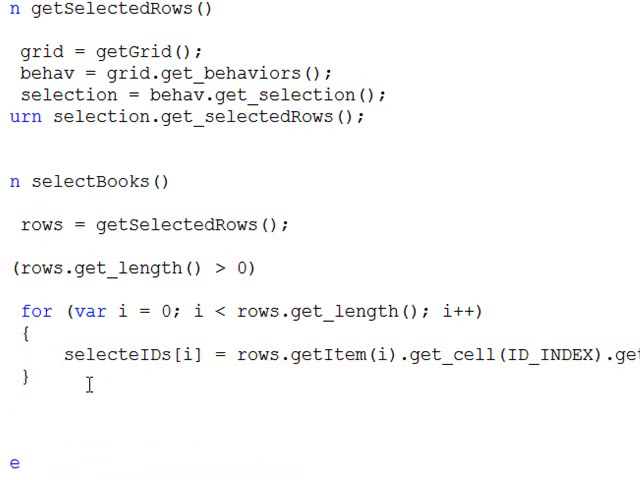
{"action": "type", "text": "PageMethods."}
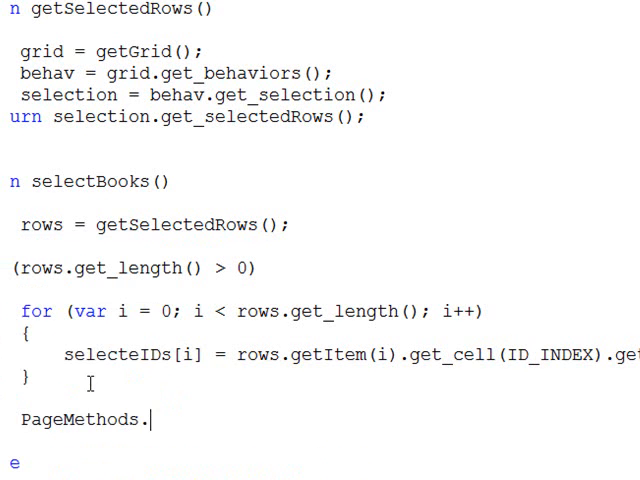
{"action": "type", "text": "Select"}
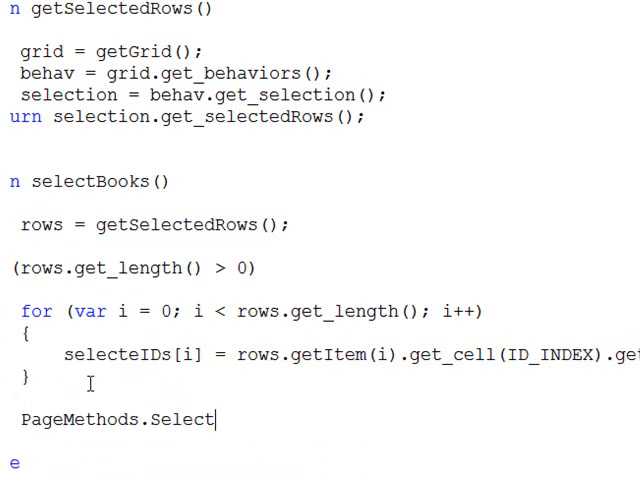
{"action": "type", "text": "Book"}
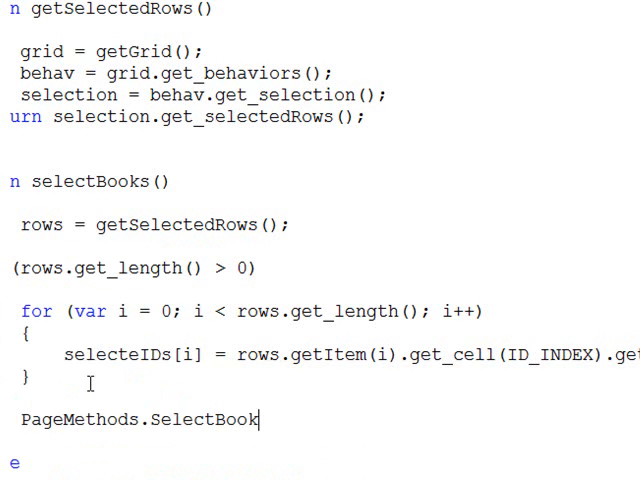
{"action": "type", "text": "("}
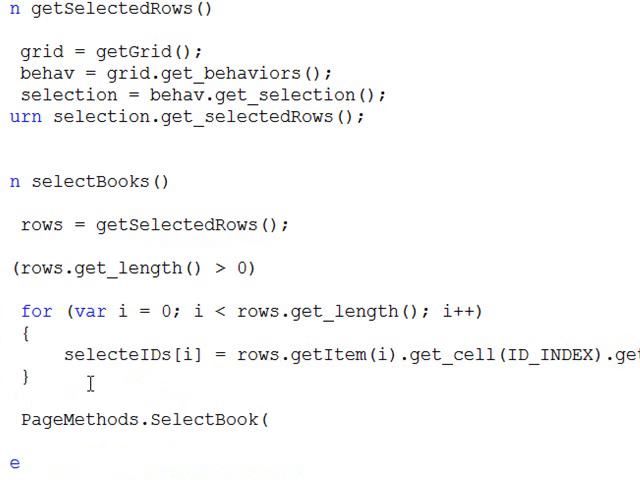
{"action": "type", "text": "selecteIDs,"}
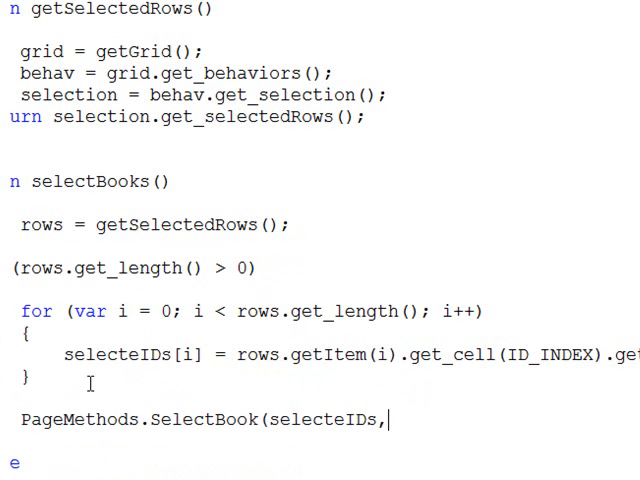
{"action": "type", "text": "on"}
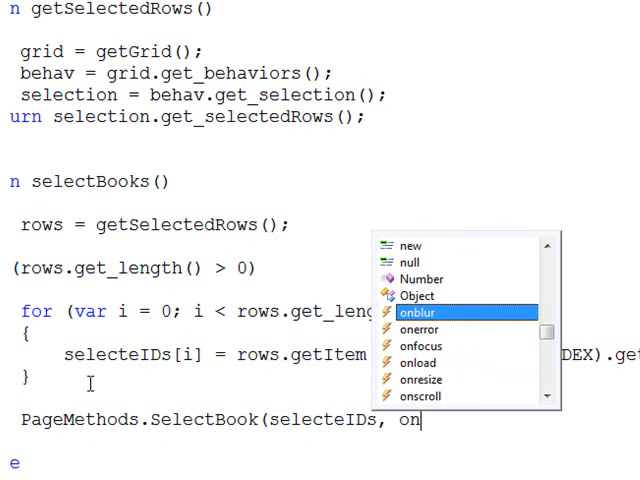
{"action": "type", "text": "Success, onFail"}
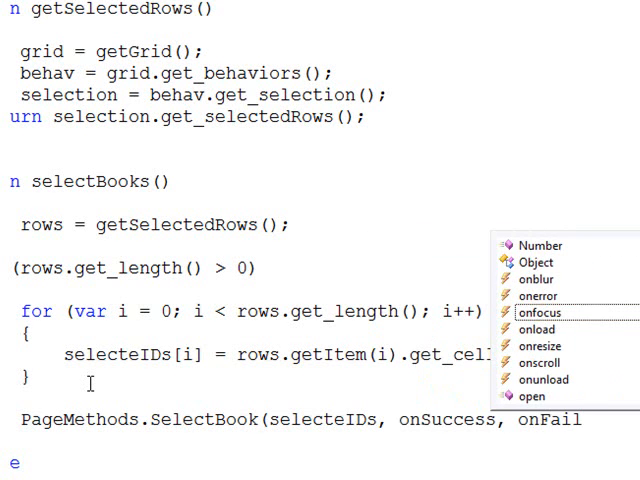
Step: Declare a new function onSuccess(response) below selectBooks
{"action": "scroll", "scroll_direction": "down", "scroll_amount": 3}
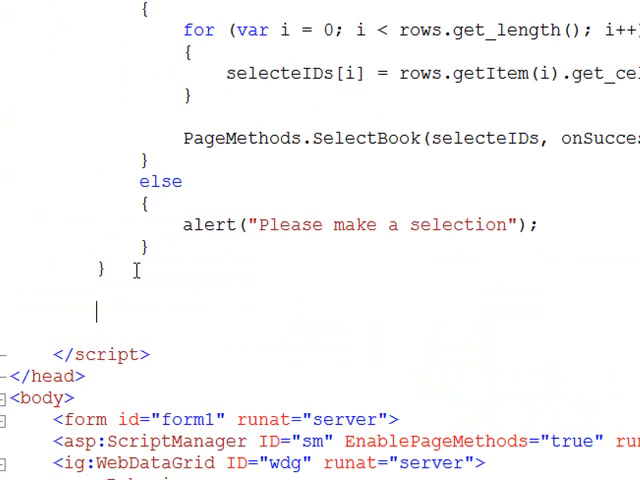
{"action": "type", "text": "function onS"}
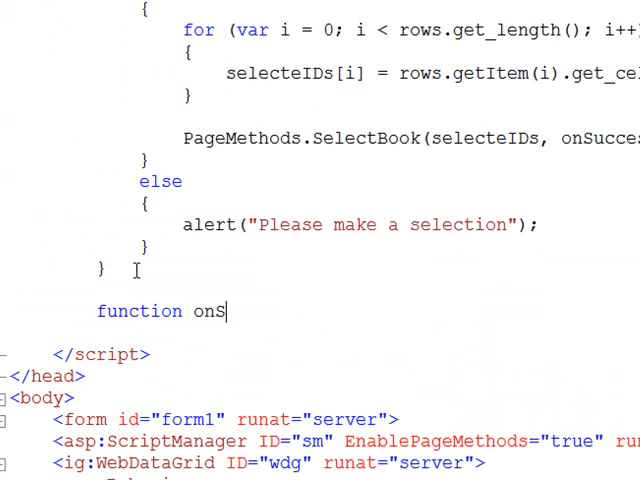
{"action": "type", "text": "uccess(response)"}
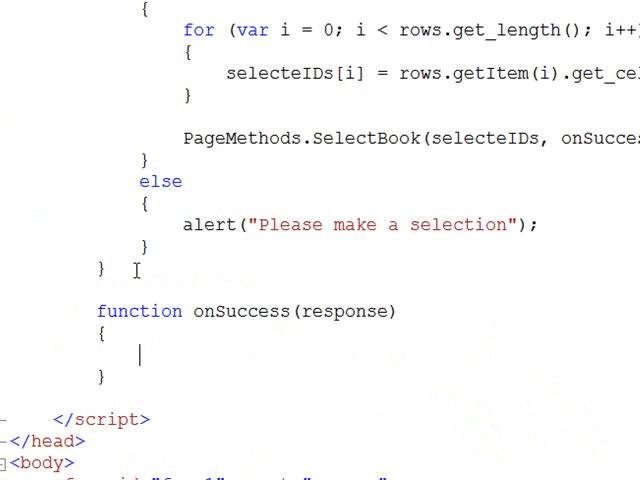
{"action": "scroll", "scroll_direction": "down", "scroll_amount": 3}
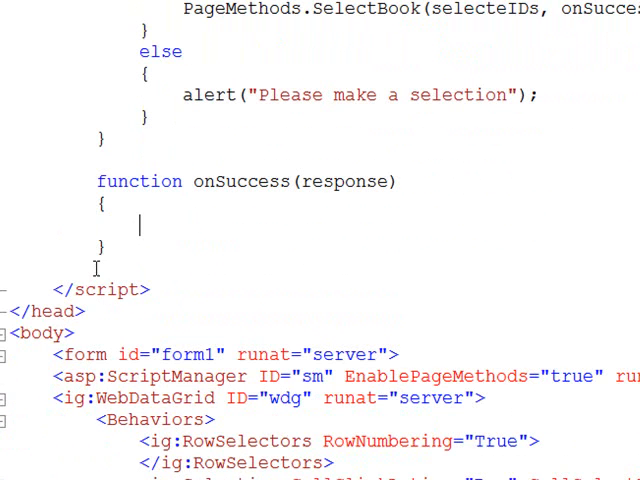
Step: Make onSuccess's body call clearSelectedIDs();
{"action": "type", "text": "//"}
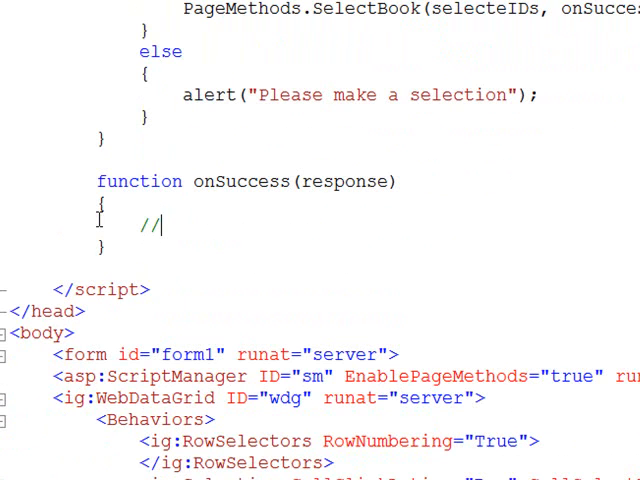
{"action": "key", "text": "Backspace"}
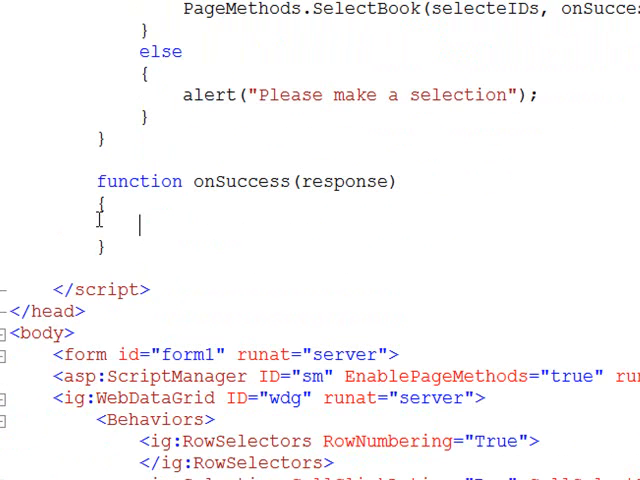
{"action": "type", "text": "s"}
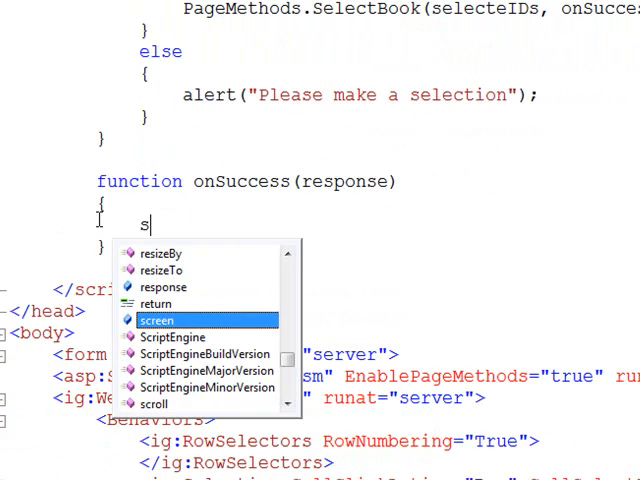
{"action": "type", "text": "lear"}
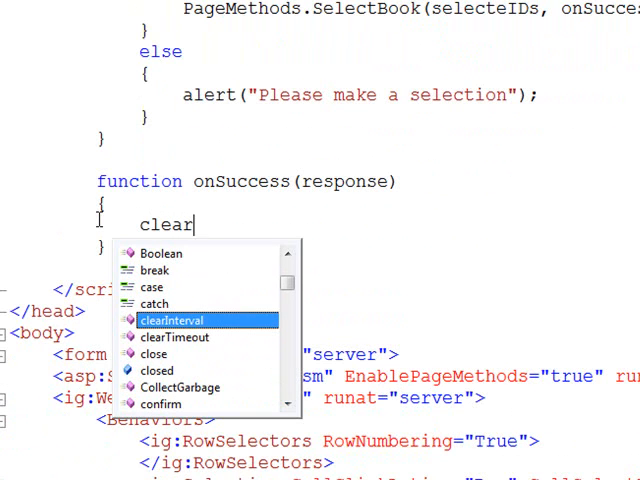
{"action": "type", "text": "SelectedIDS"}
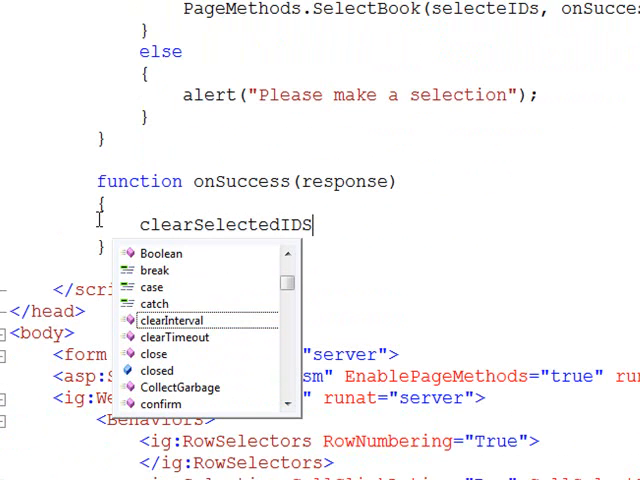
{"action": "type", "text": "()"}
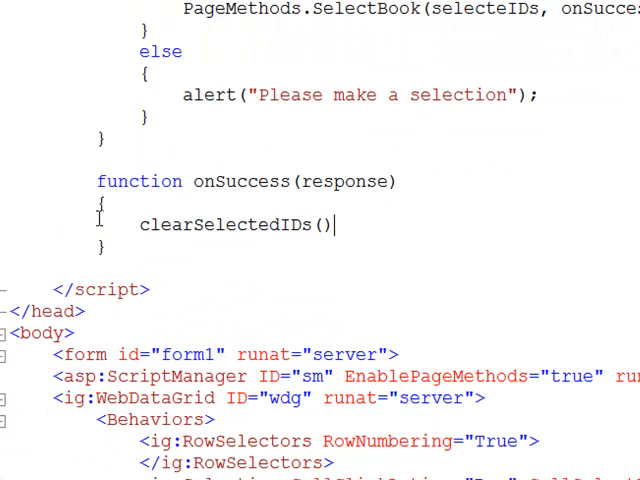
{"action": "type", "text": ";"}
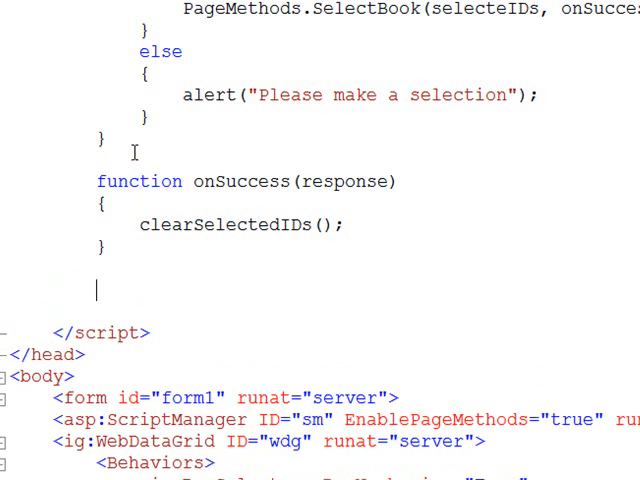
Step: Write function onFail(response) that alerts "Something went wrong, please try again"
{"action": "type", "text": "fu"}
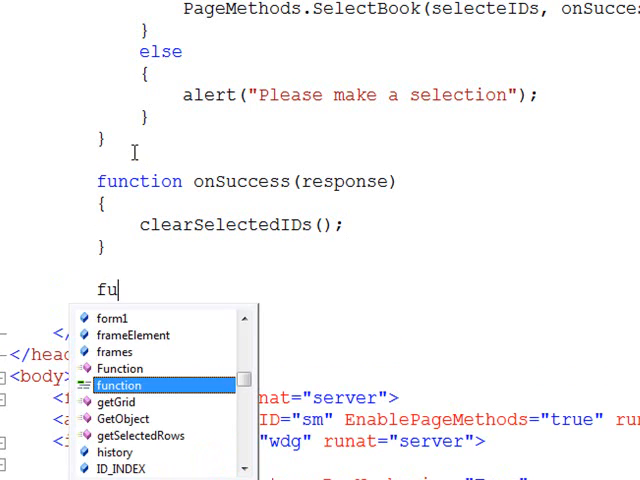
{"action": "type", "text": "nction onFail"}
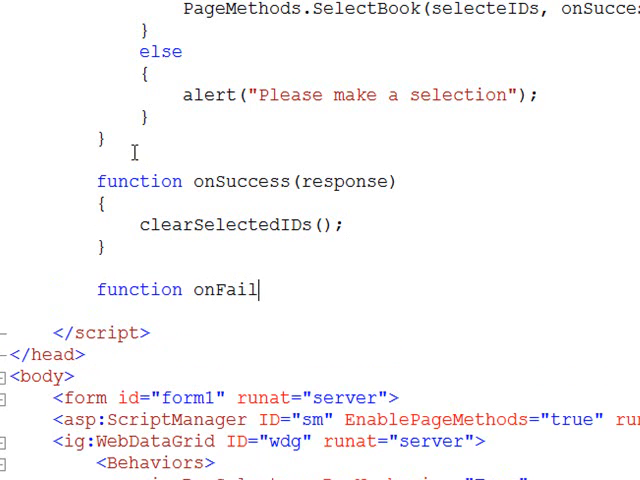
{"action": "type", "text": "(resp"}
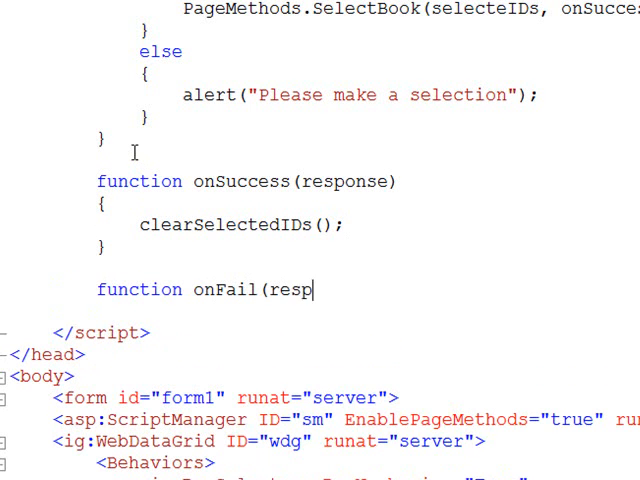
{"action": "type", "text": "onse)"}
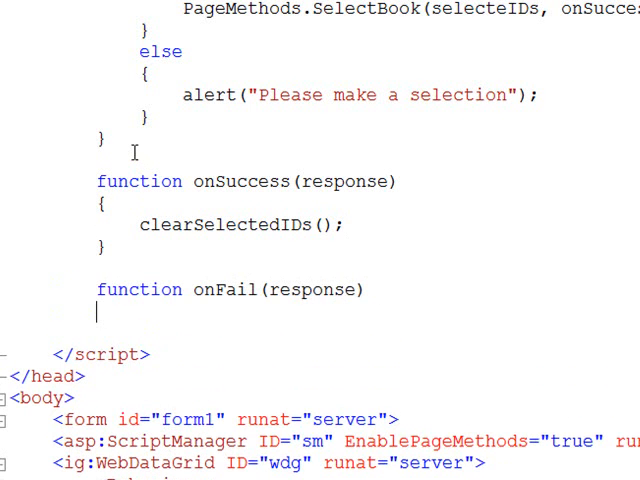
{"action": "type", "text": "{"}
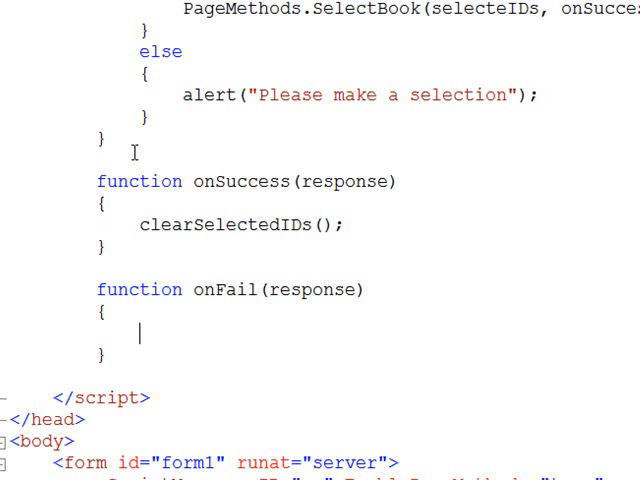
{"action": "type", "text": "alert"}
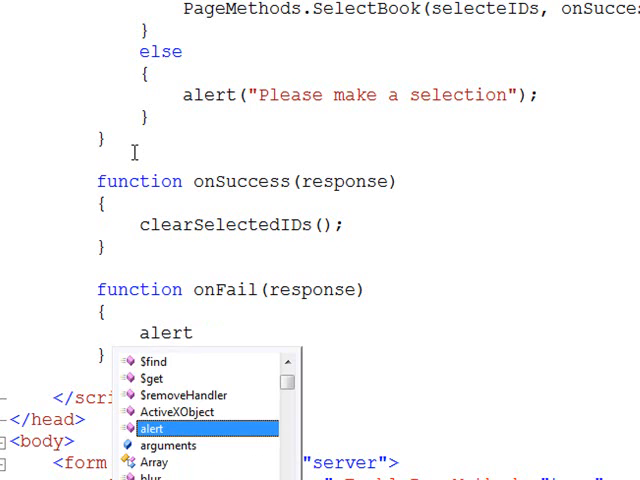
{"action": "type", "text": "(\"Something went wrong, please try again\""}
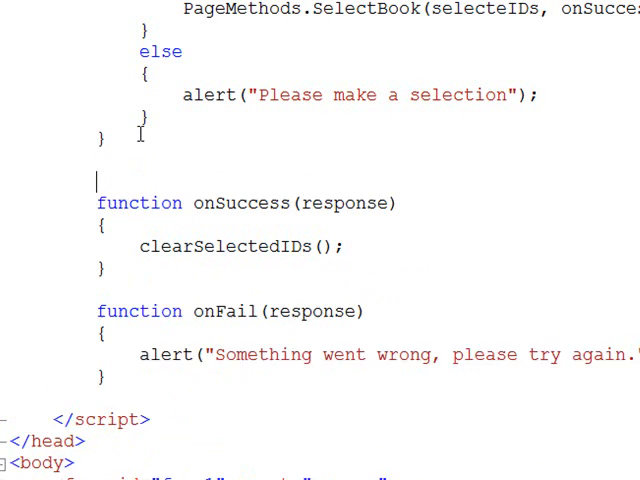
Step: Write clearSelectedIDs() setting selectedIDs = new Array(), renaming selecteIDs to selectedIDs via Find and Replace
{"action": "type", "text": "func"}
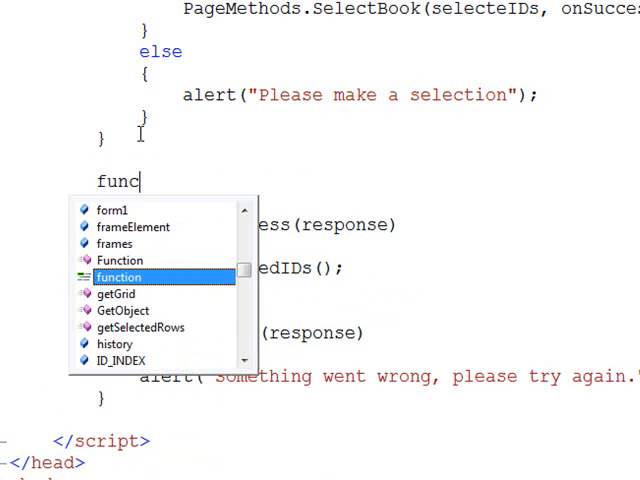
{"action": "type", "text": "ction c"}
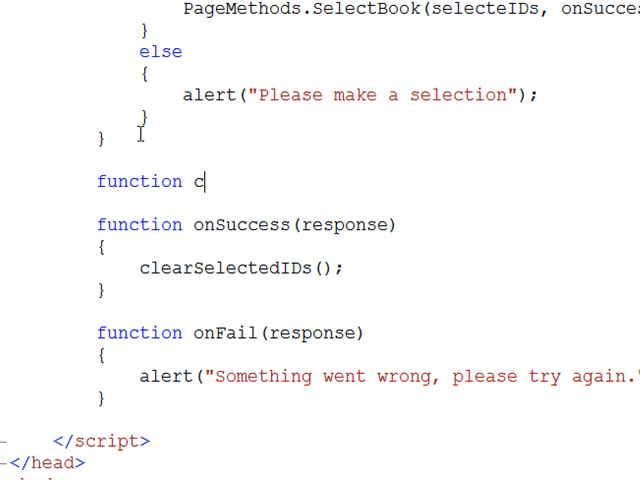
{"action": "type", "text": "learSelectedIDs("}
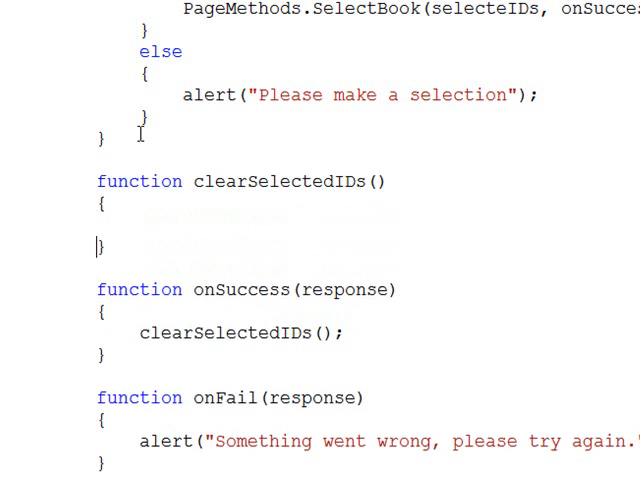
{"action": "type", "text": "s"}
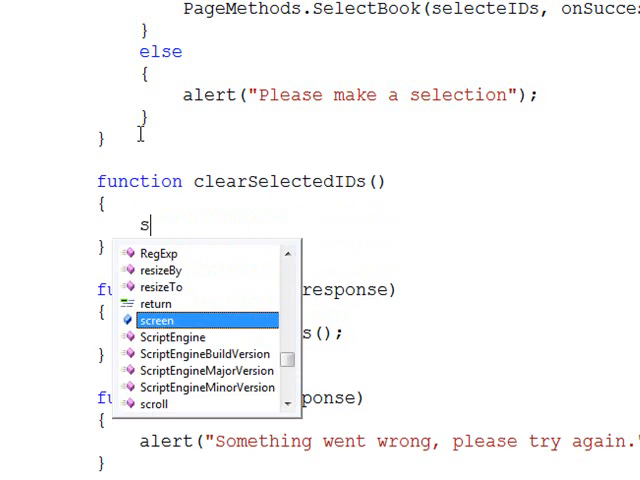
{"action": "type", "text": "ele"}
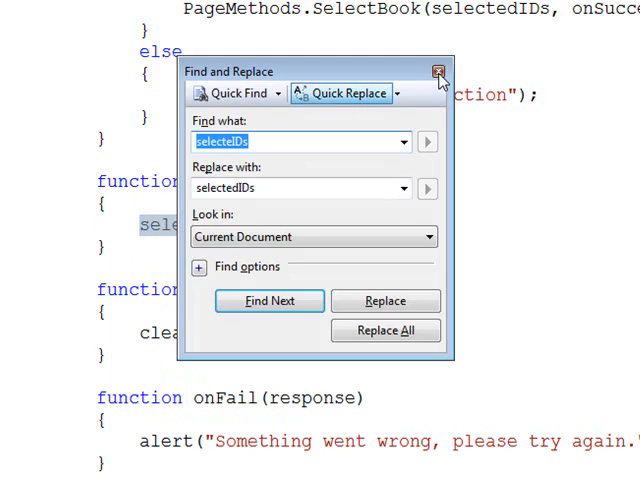
{"action": "left_click", "coordinate": [440, 70]}
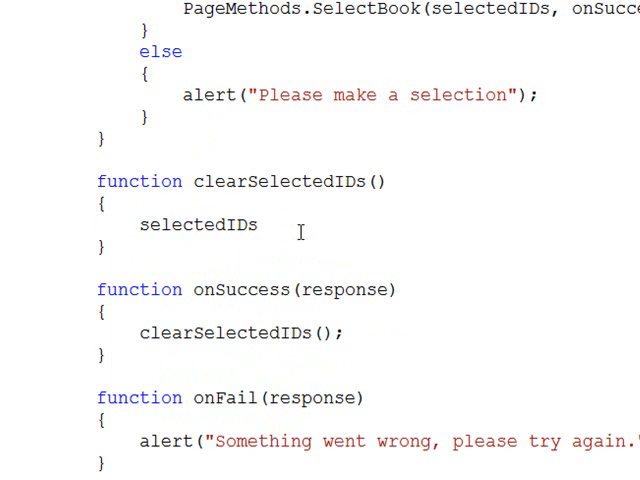
{"action": "type", "text": "= new Array();"}
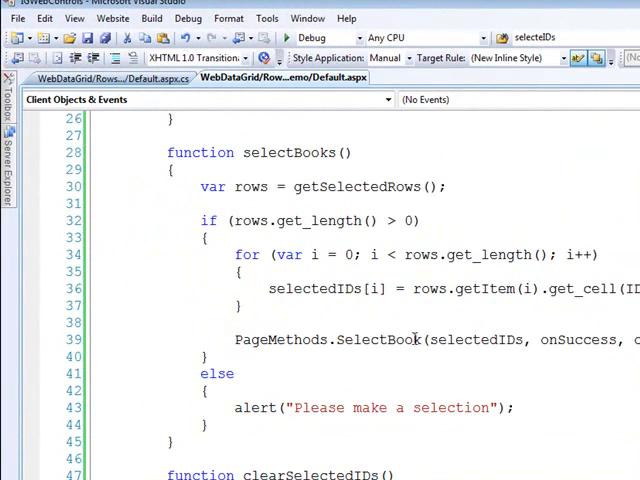
Step: Run the page and select the Book 8 and Book 3 rows in the grid
{"action": "type", "text": "s"}
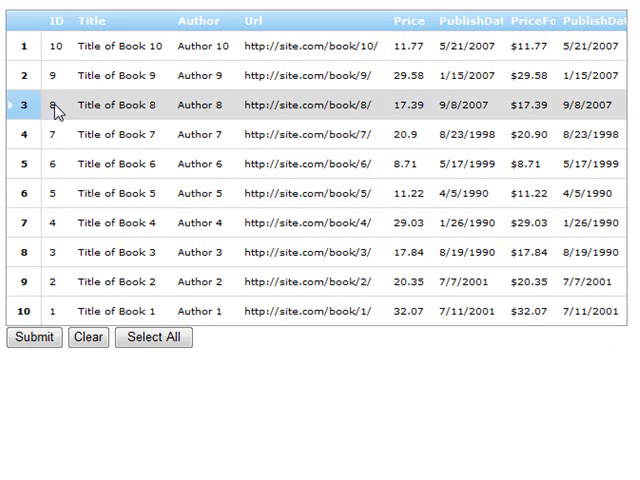
{"action": "left_click", "coordinate": [24, 252]}
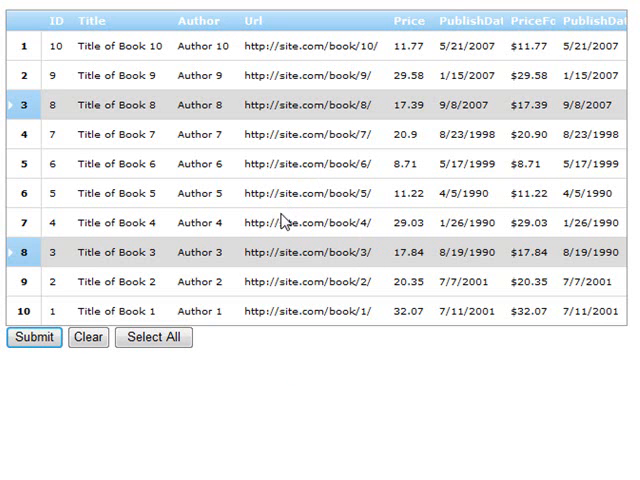
{"action": "mouse_move", "coordinate": [322, 222]}
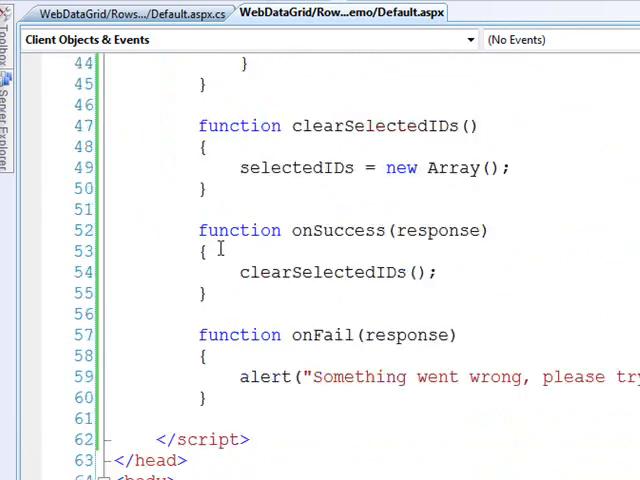
Step: In clearSelections, get the selected rows and write a backward loop from rows.get_length() down while i >= 0
{"action": "scroll", "scroll_direction": "down", "scroll_amount": 3}
{"action": "type", "text": "function clearSelections("}
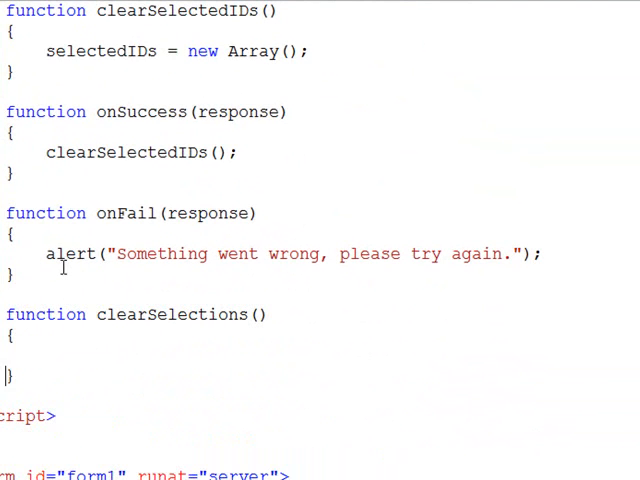
{"action": "type", "text": "var rows="}
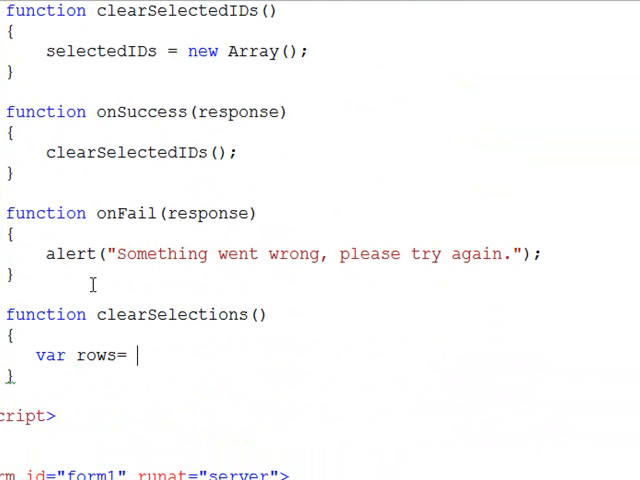
{"action": "type", "text": "getSelectedRows();"}
{"action": "type", "text": "for(var"}
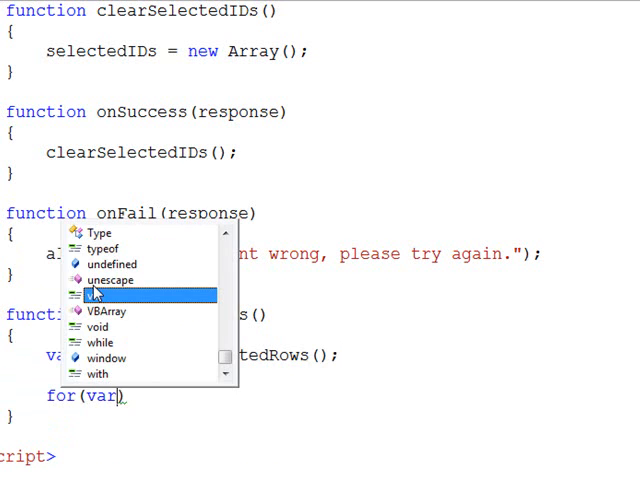
{"action": "type", "text": "= rows.get"}
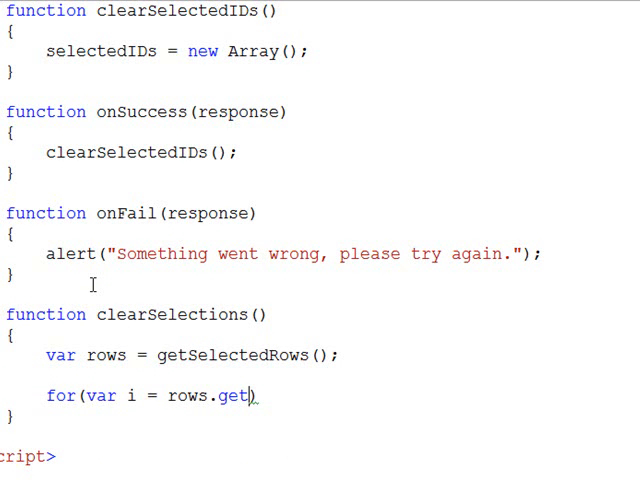
{"action": "type", "text": "_length();)"}
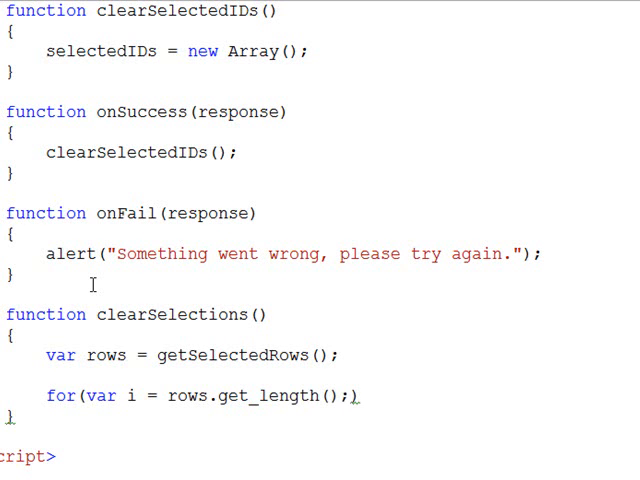
{"action": "type", "text": "i>="}
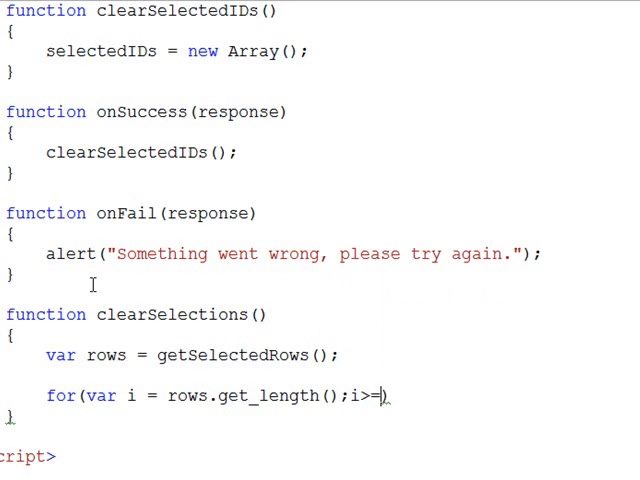
{"action": "type", "text": "0"}
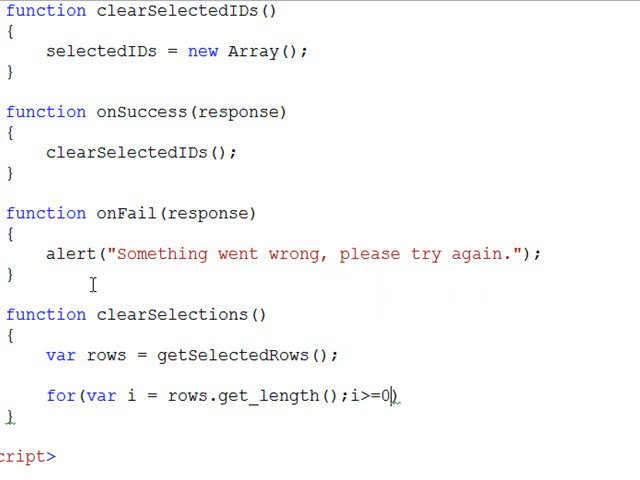
{"action": "type", "text": ";)"}
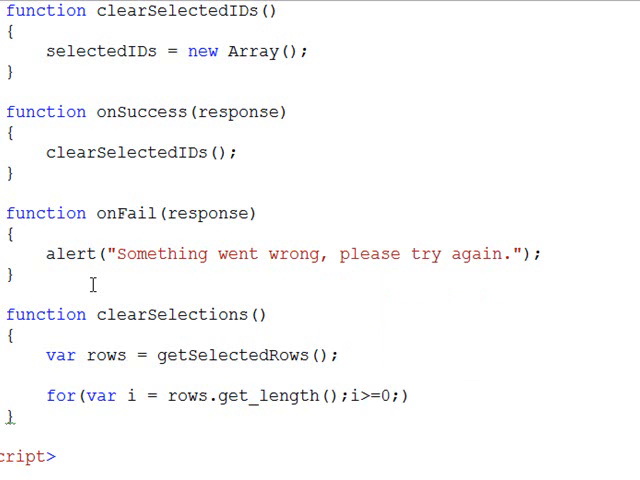
Step: In the loop body, remove each row with rows.remove(rows.getItem(i));
{"action": "type", "text": "i"}
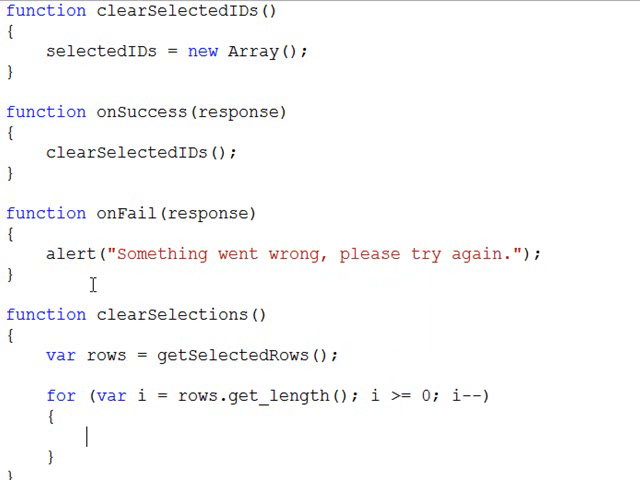
{"action": "type", "text": "rows.remove(rows"}
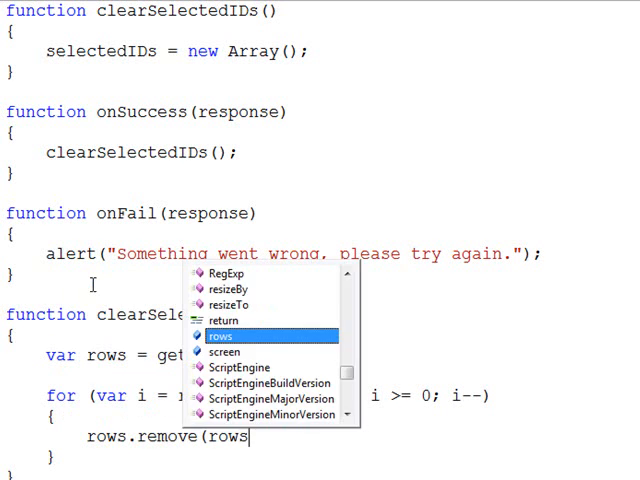
{"action": "type", "text": "ge"}
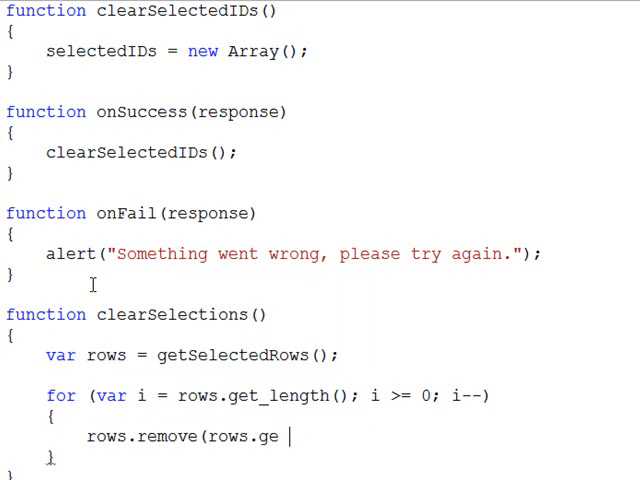
{"action": "type", "text": "tItem(i));"}
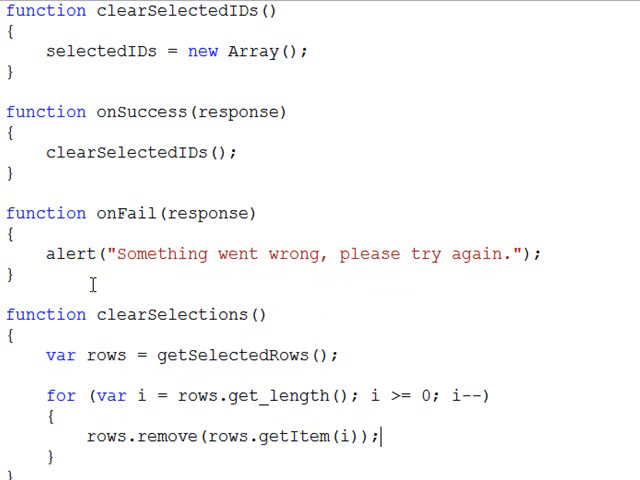
{"action": "scroll", "scroll_direction": "down", "scroll_amount": 3}
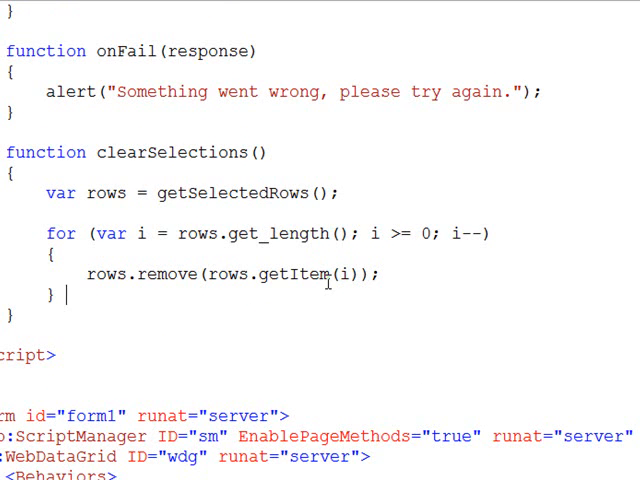
Step: After the loop, call clearSelectedIDs();
{"action": "double_click", "coordinate": [104, 274]}
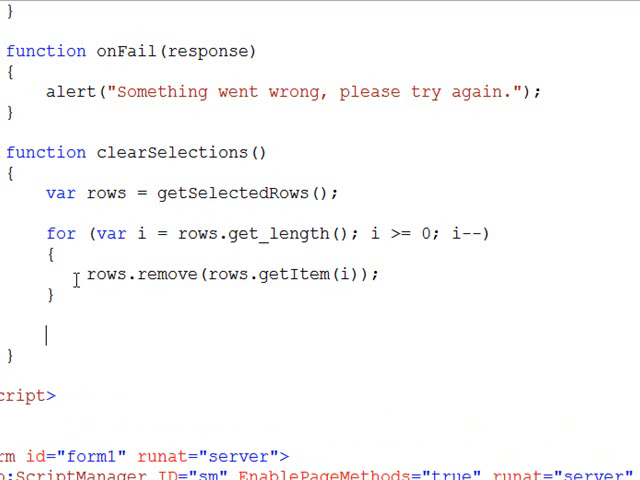
{"action": "type", "text": "clearSelectedIDs"}
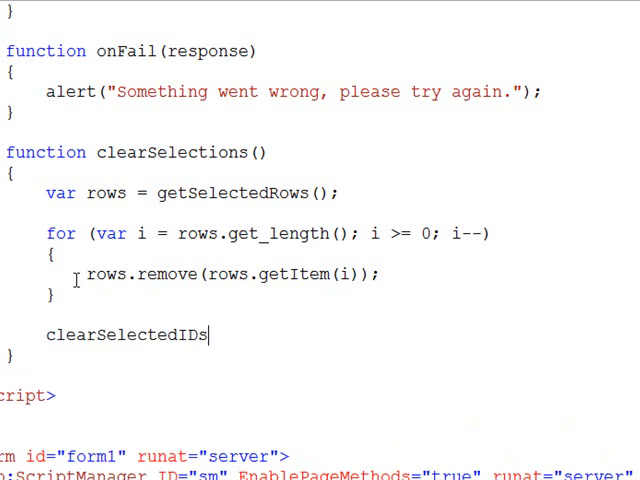
{"action": "type", "text": "();"}
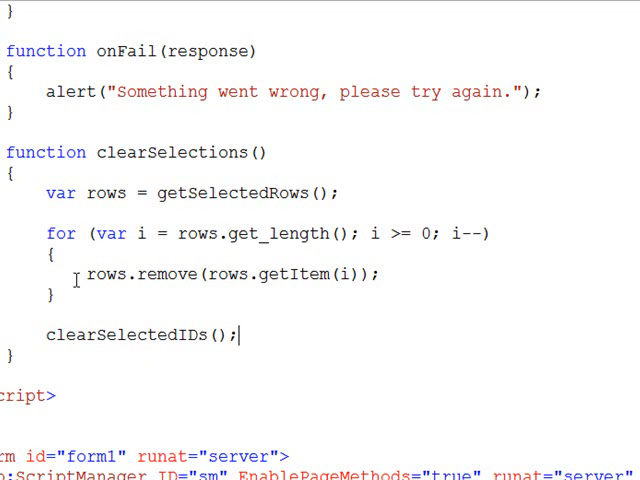
{"action": "double_click", "coordinate": [128, 336]}
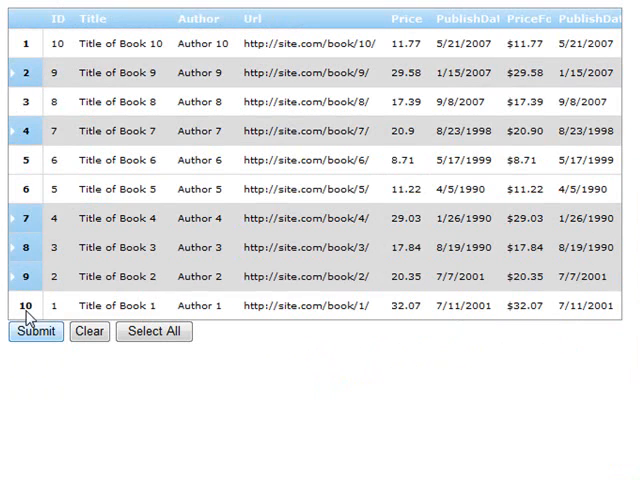
Step: Clear the selected book rows with the Clear button to verify clearSelections works
{"action": "left_click", "coordinate": [88, 332]}
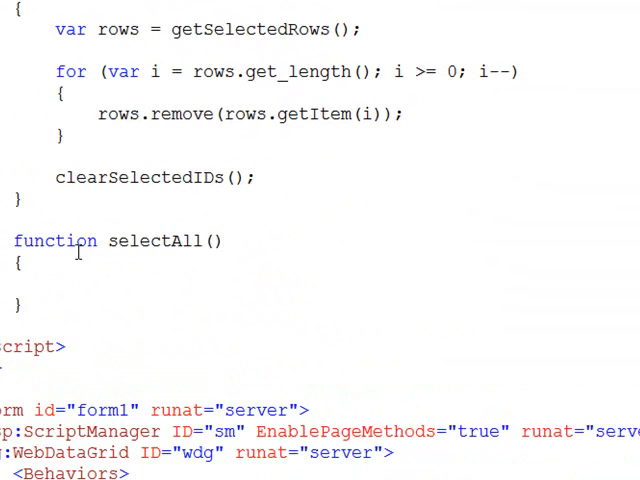
Step: In selectAll, declare var selectedRows = getSelectedRows(); and var rows = getGrid().get_rows()
{"action": "type", "text": "var"}
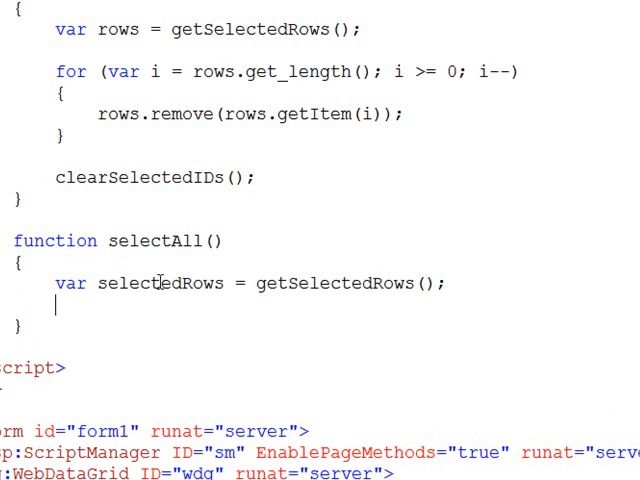
{"action": "double_click", "coordinate": [160, 284]}
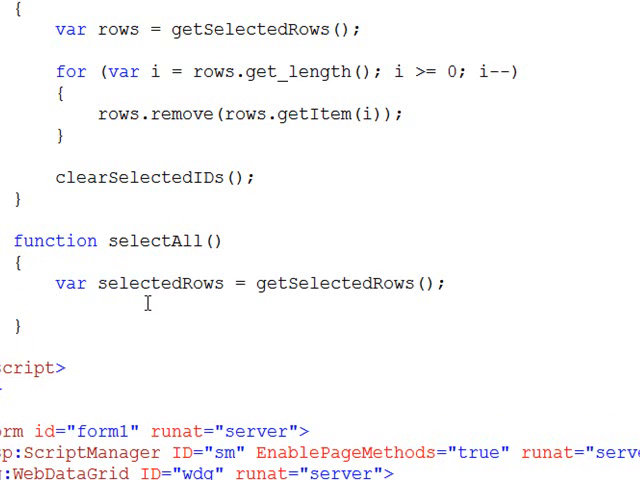
{"action": "type", "text": "var"}
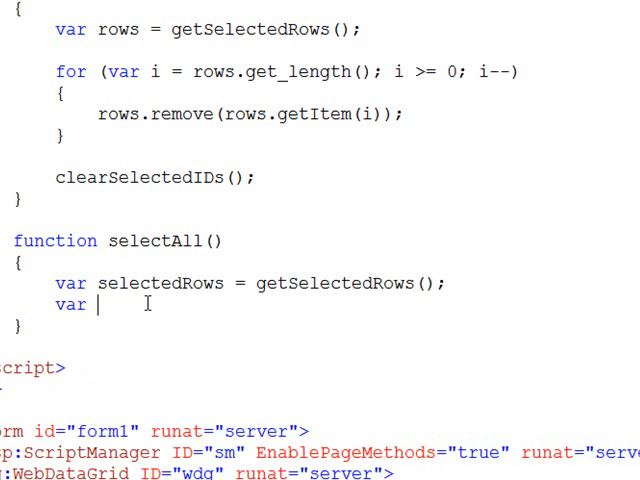
{"action": "type", "text": "rows ="}
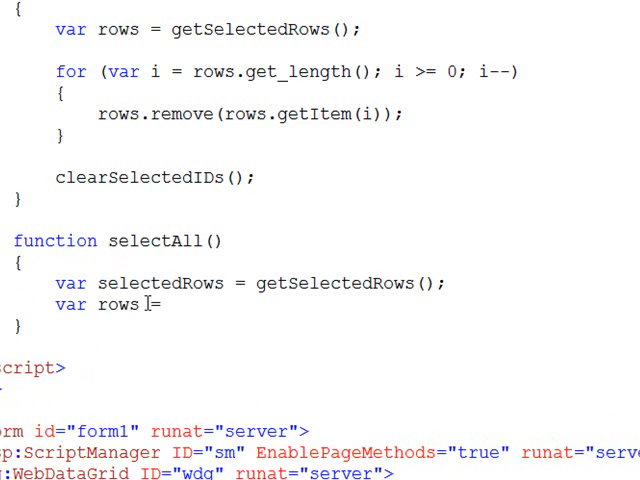
{"action": "type", "text": "getGrid"}
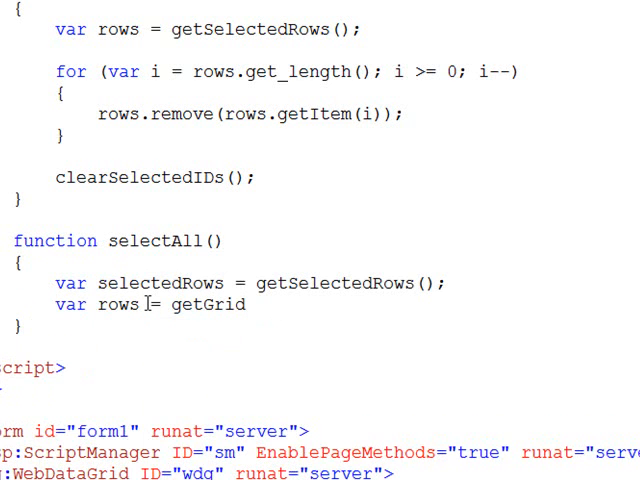
{"action": "type", "text": "().get_rows();"}
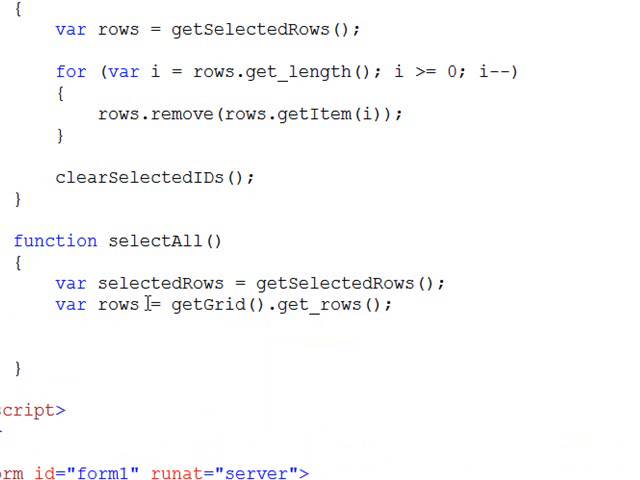
Step: Start the loop for (var i = 0; i < rows.get_length(); i++) over the grid rows
{"action": "type", "text": "for"}
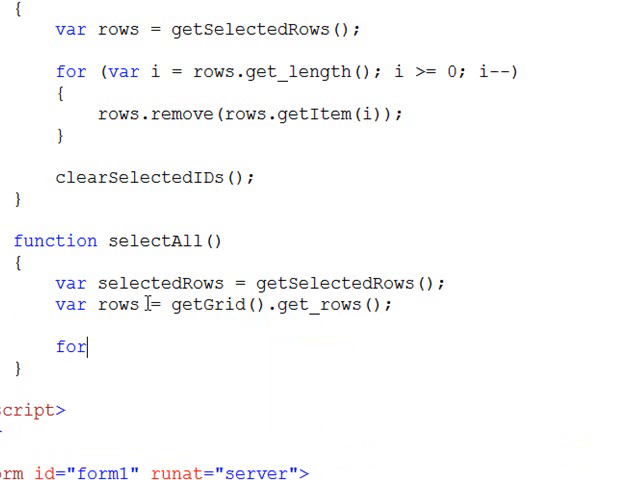
{"action": "type", "text": "("}
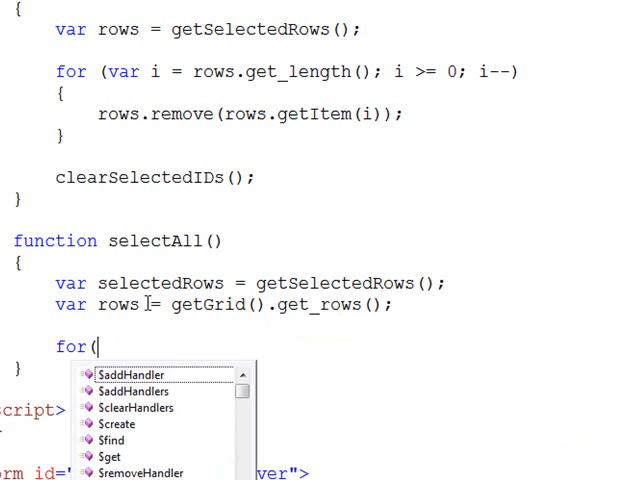
{"action": "type", "text": "var"}
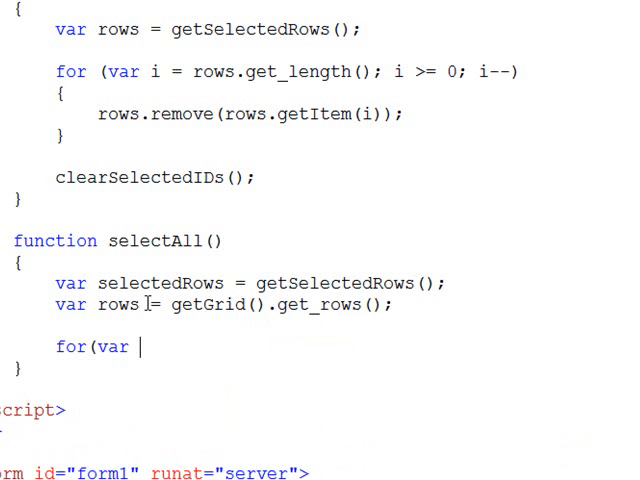
{"action": "type", "text": "i"}
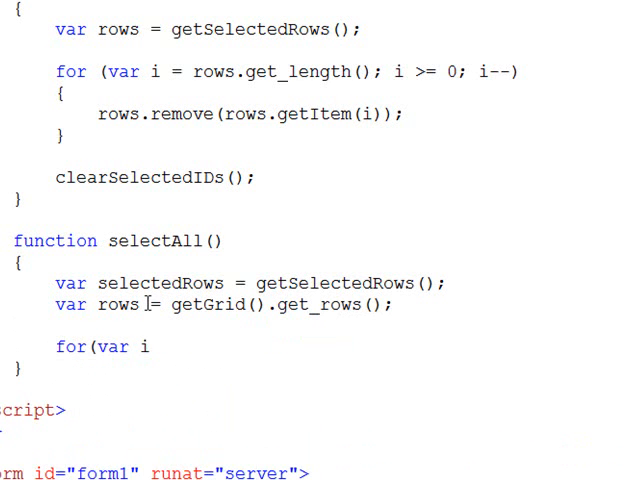
{"action": "type", "text": "=0;"}
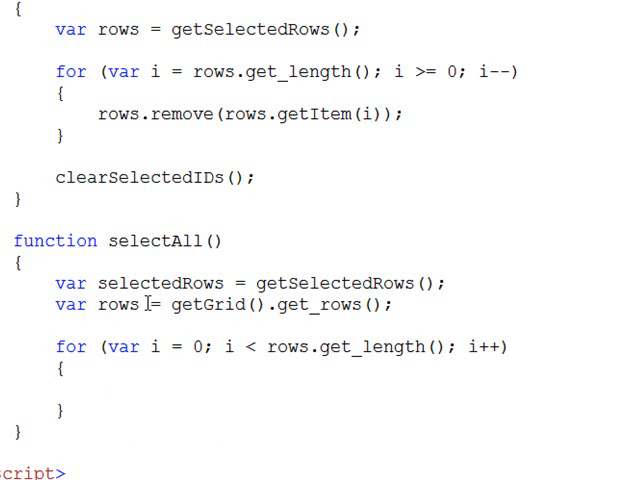
Step: Inside the loop, write selectedRows.add(rows.get_row(i)); to select each row
{"action": "type", "text": "selecte"}
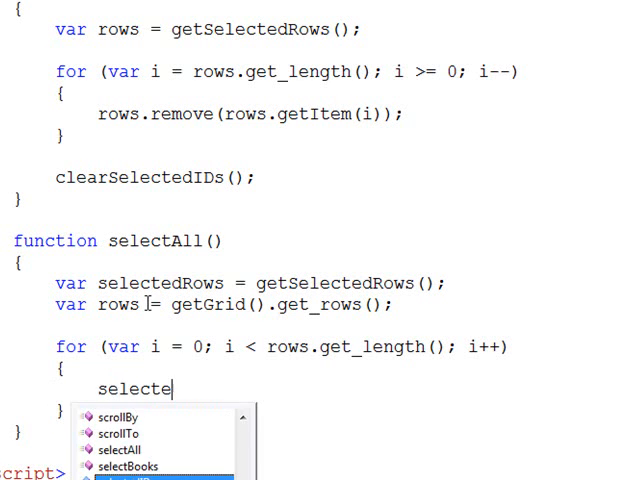
{"action": "type", "text": "dRows.add(*"}
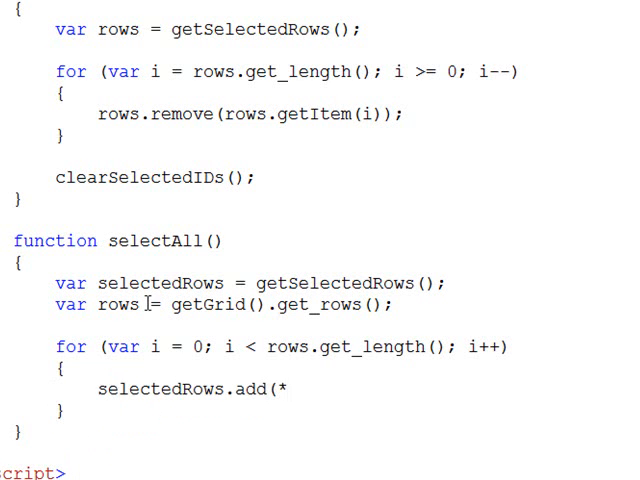
{"action": "type", "text": "rows.get"}
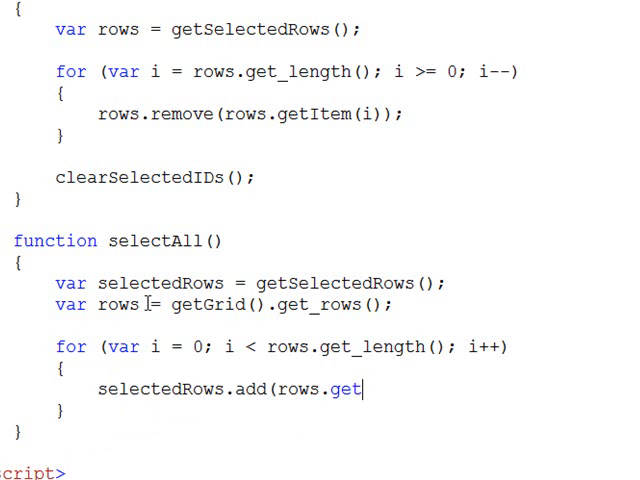
{"action": "type", "text": "_row("}
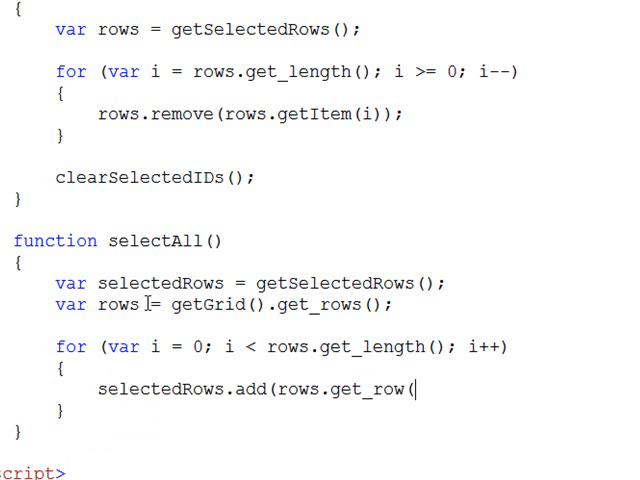
{"action": "type", "text": "i));"}
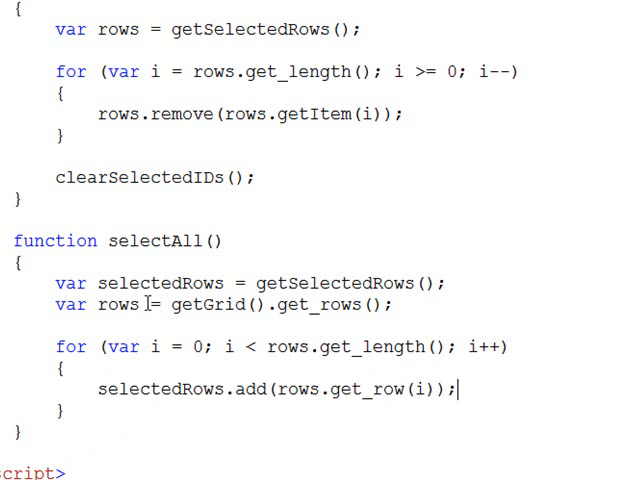